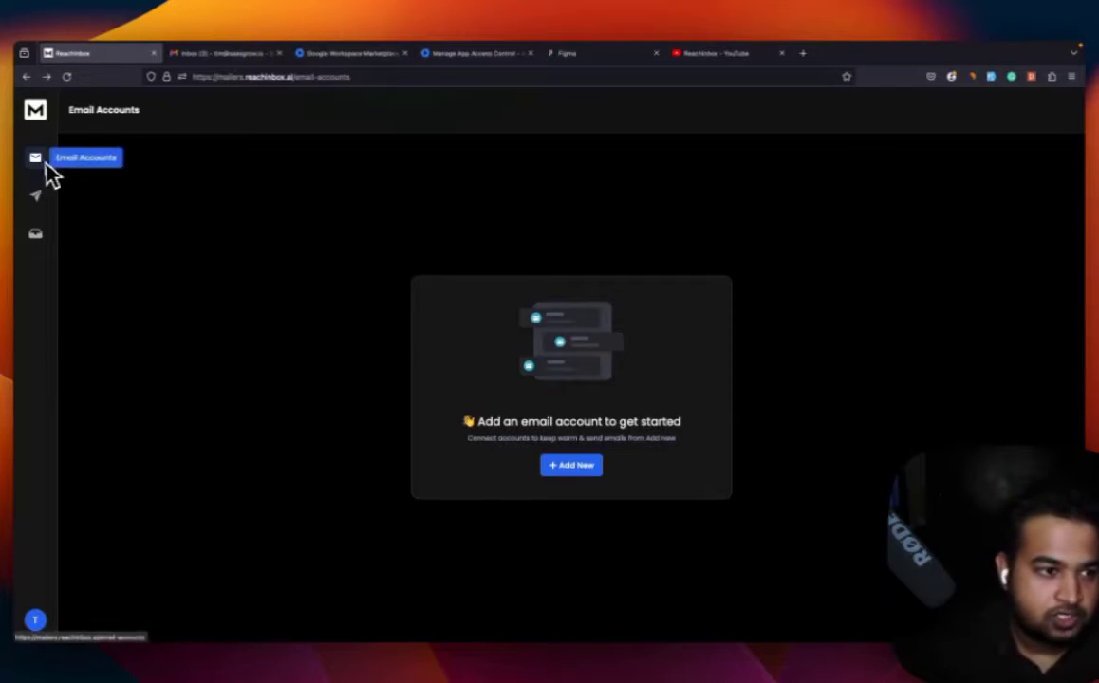
{"action": "mouse_move", "coordinate": [42, 163]}
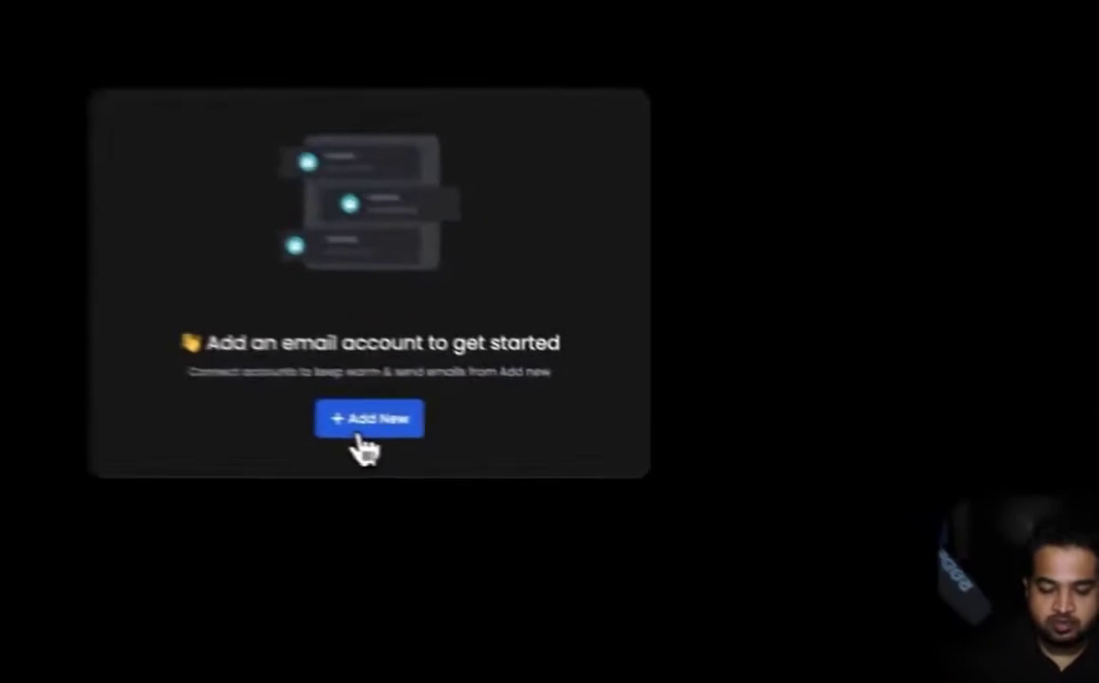
Begin a new sender account and choose Gmail / G-Suite to see its oAuth and App Password options.
{"action": "left_click", "coordinate": [368, 419]}
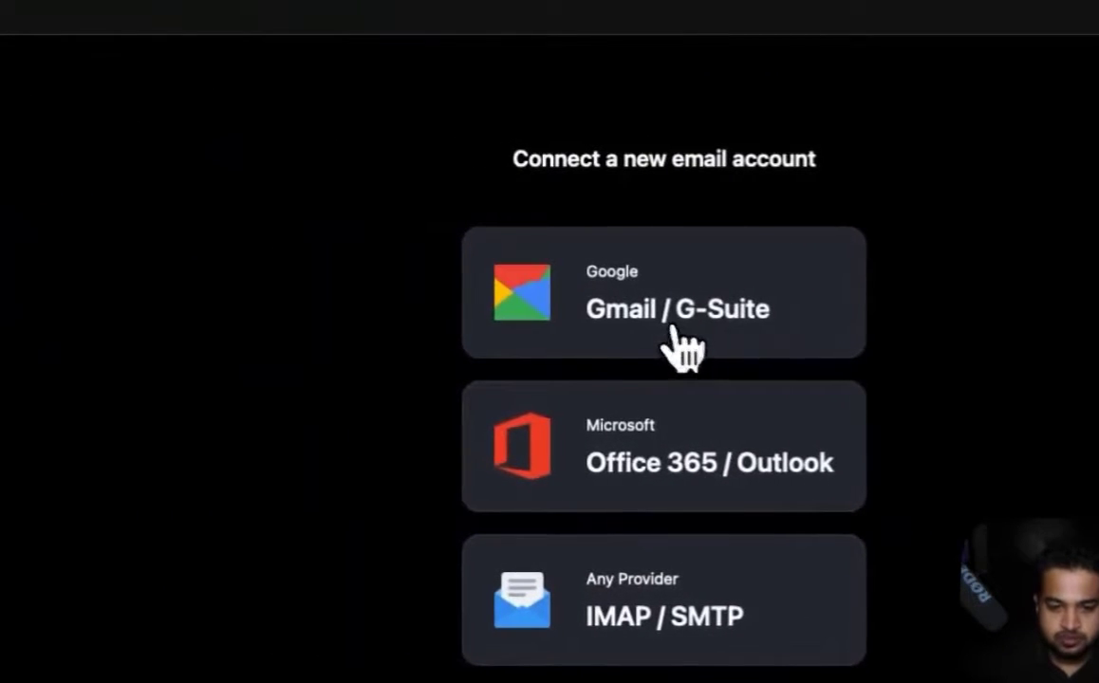
{"action": "left_click", "coordinate": [662, 294]}
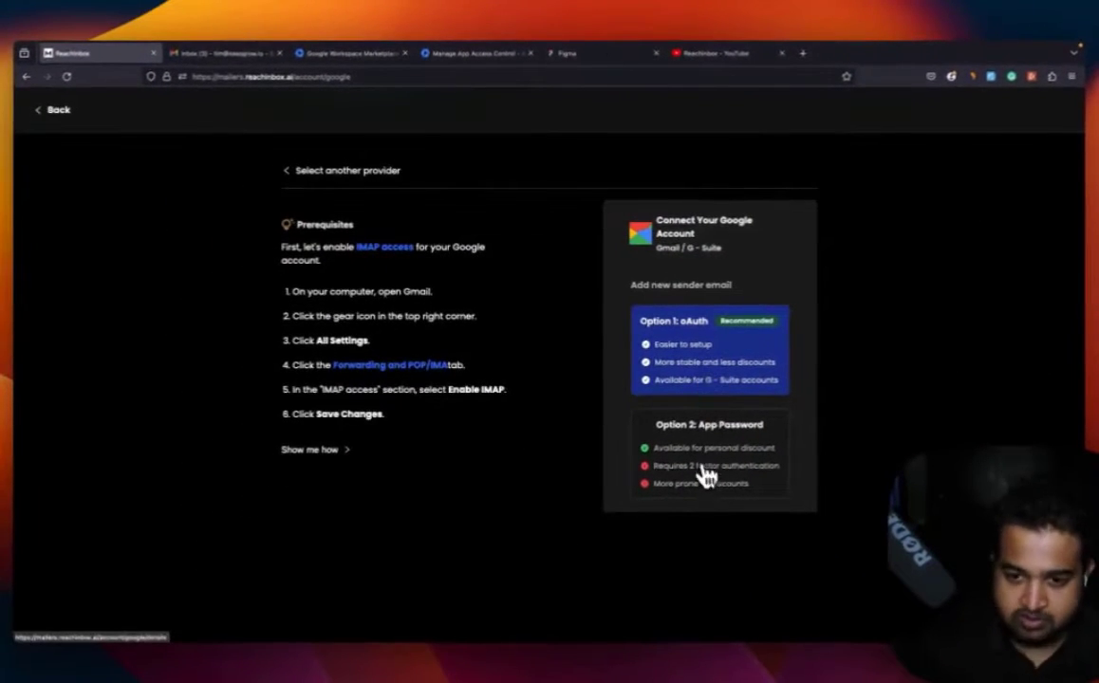
{"action": "mouse_move", "coordinate": [706, 332]}
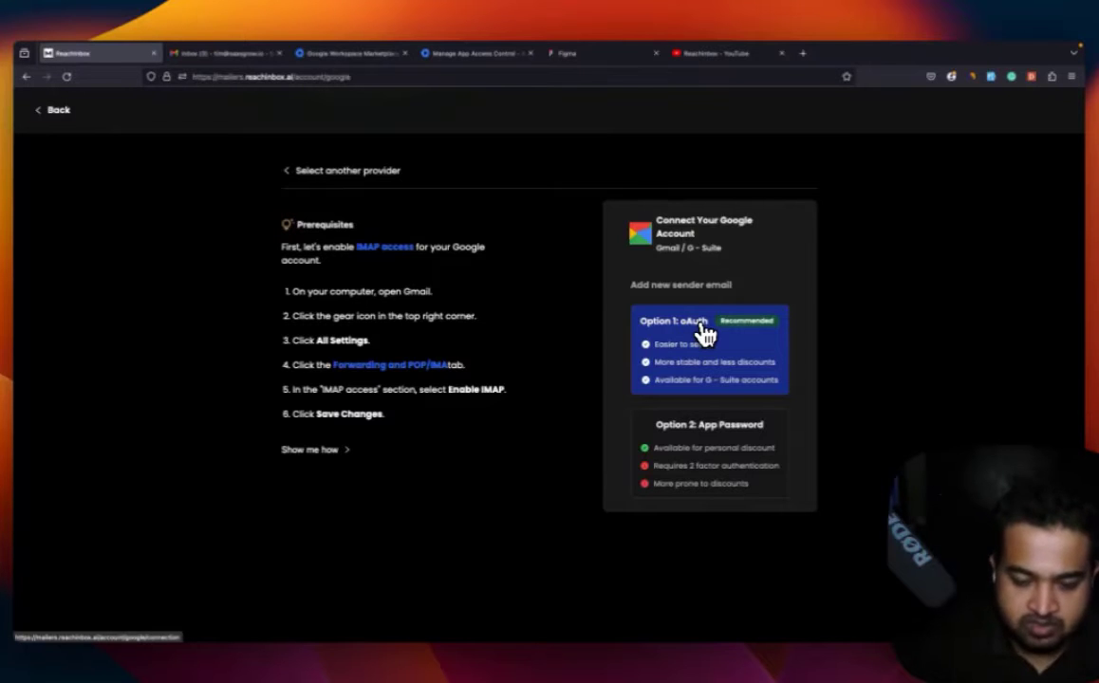
{"action": "mouse_move", "coordinate": [702, 353]}
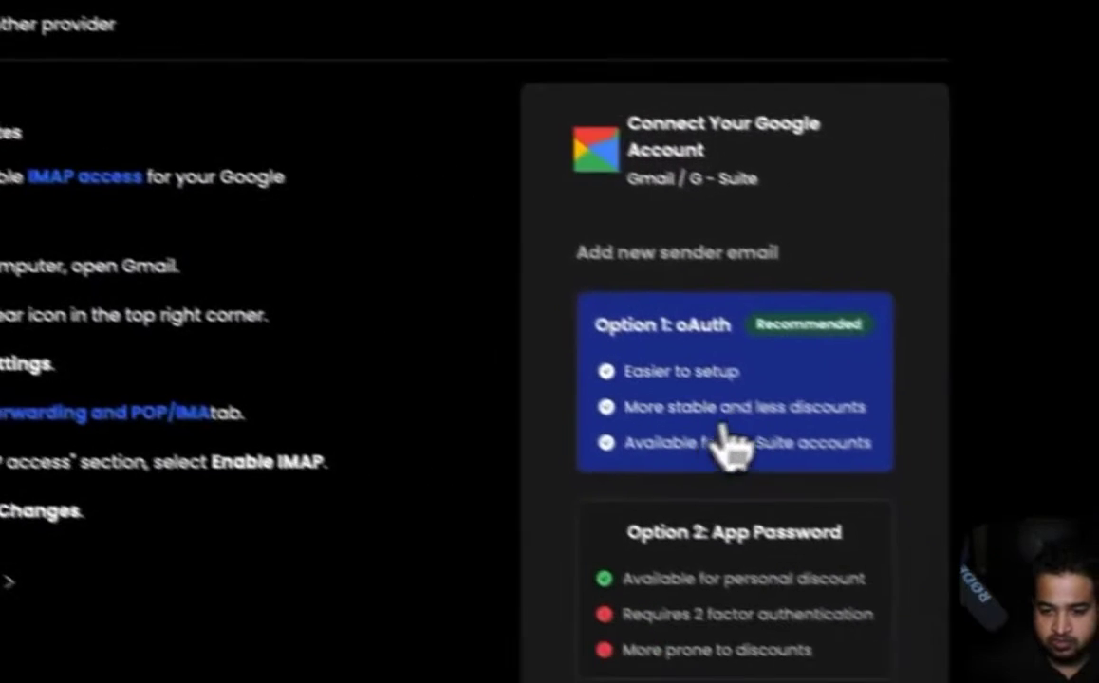
{"action": "scroll", "scroll_direction": "up", "scroll_amount": 3}
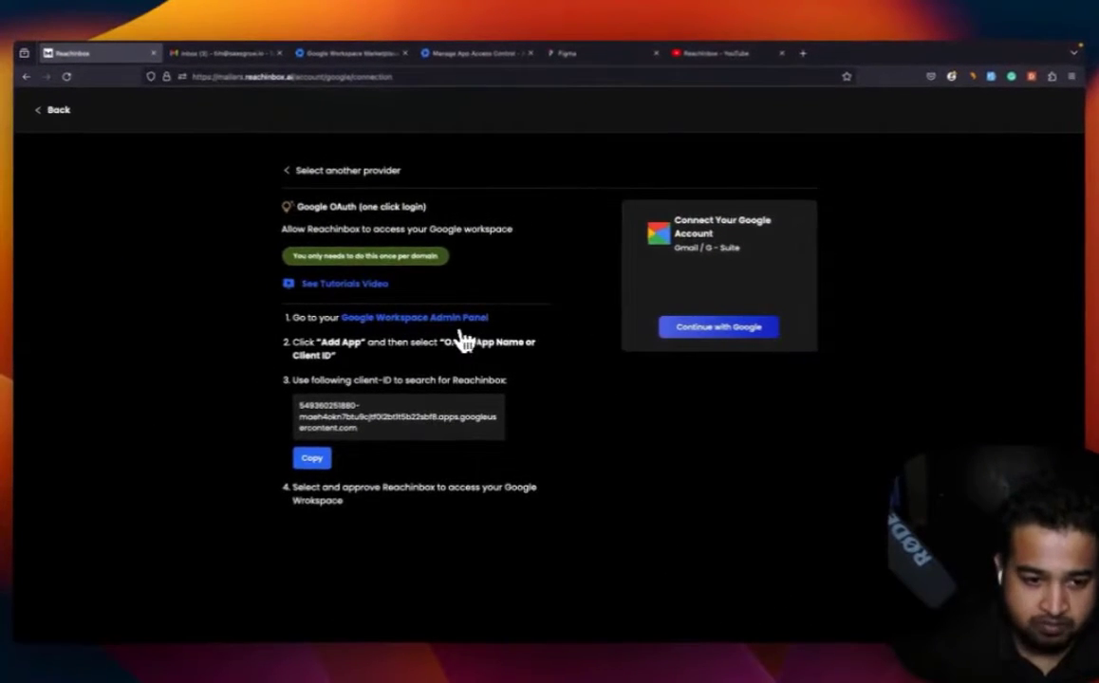
{"action": "mouse_move", "coordinate": [509, 340]}
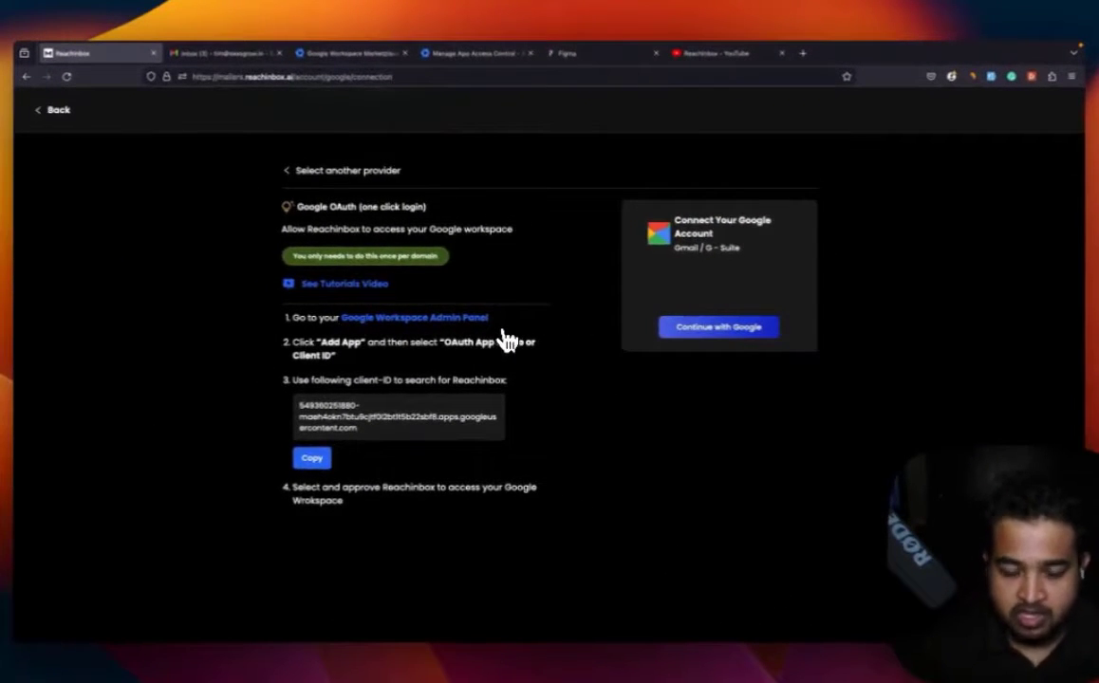
{"action": "mouse_move", "coordinate": [465, 332]}
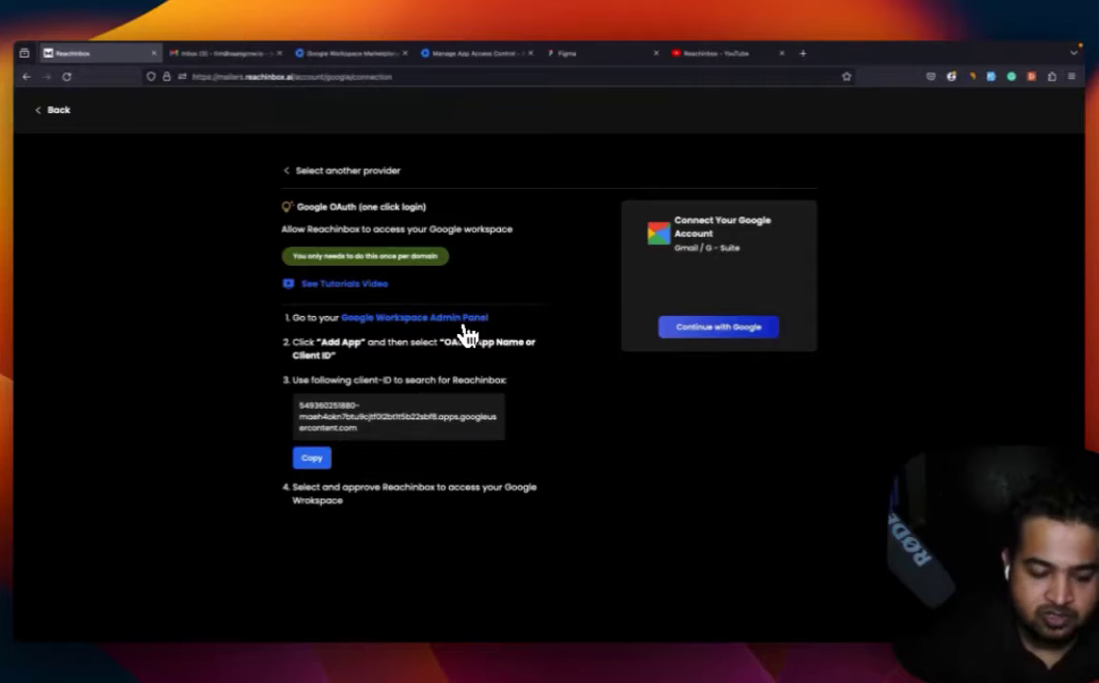
{"action": "mouse_move", "coordinate": [436, 319]}
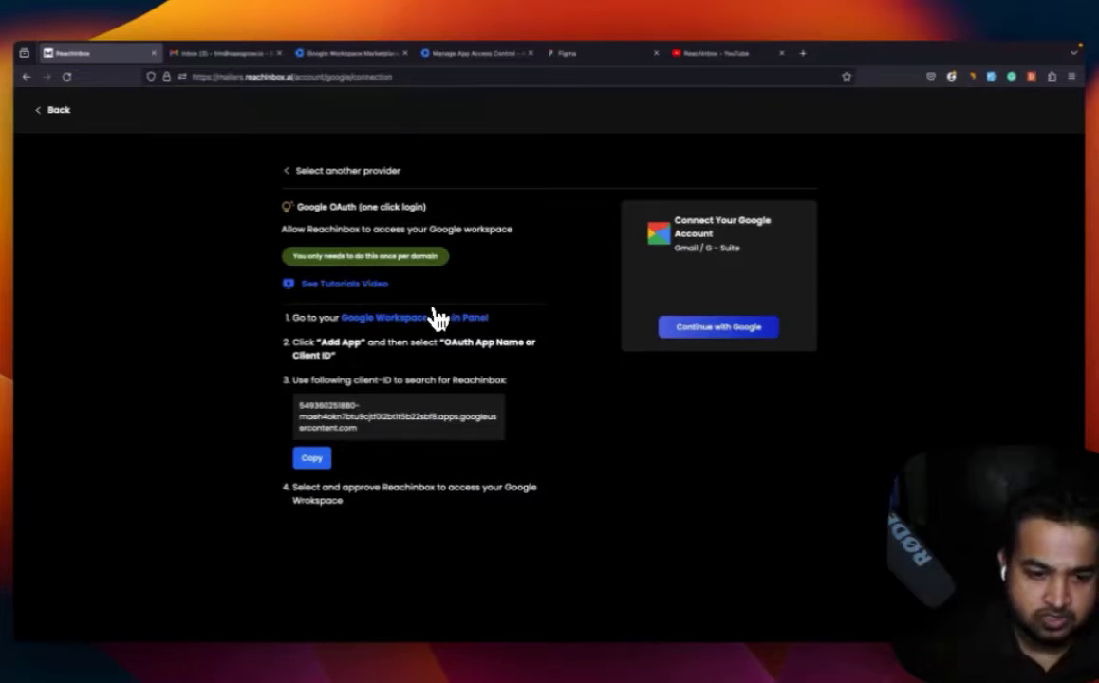
{"action": "mouse_move", "coordinate": [371, 330]}
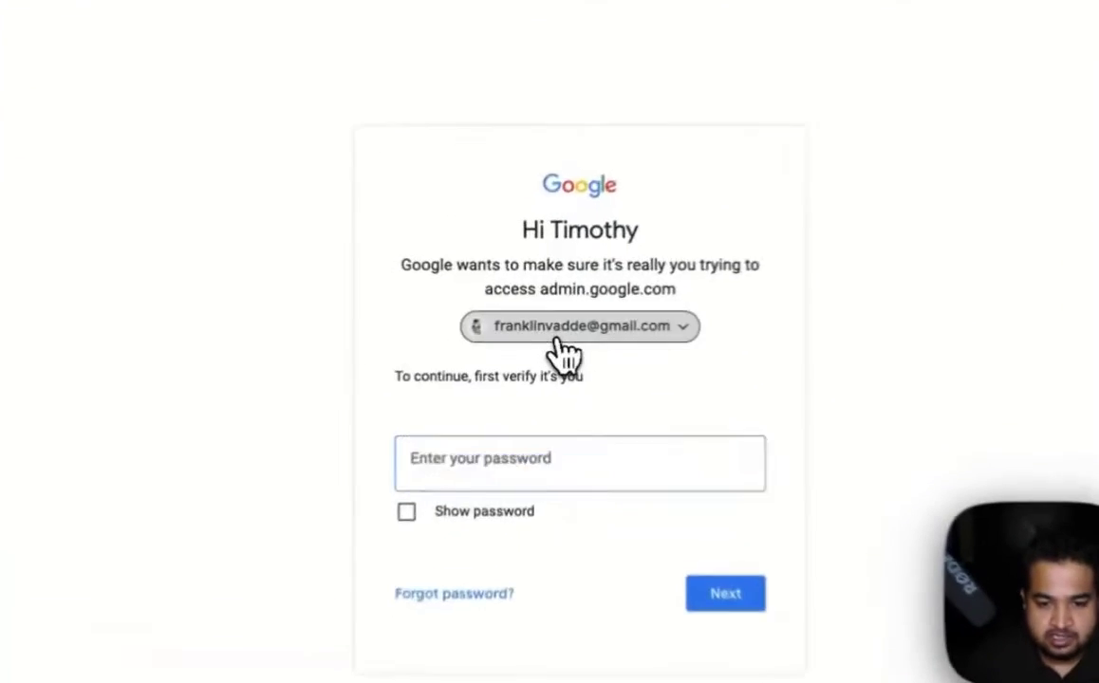
Switch to the workspace admin Google account and verify its password to reach App Access Control.
{"action": "left_click", "coordinate": [579, 327]}
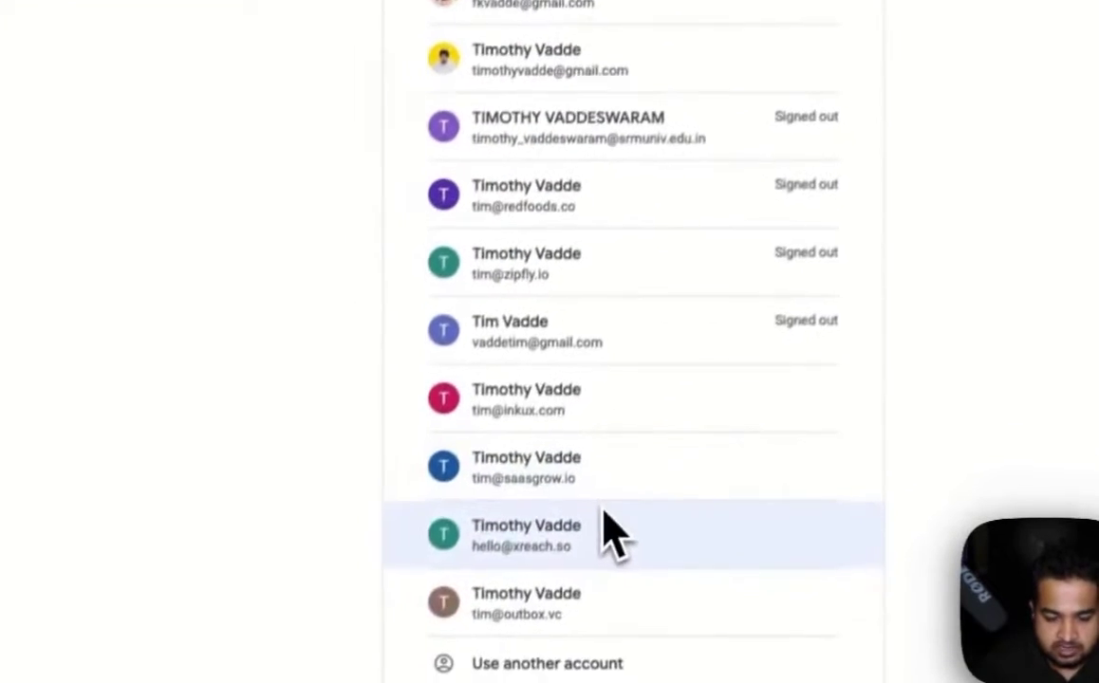
{"action": "left_click", "coordinate": [525, 467]}
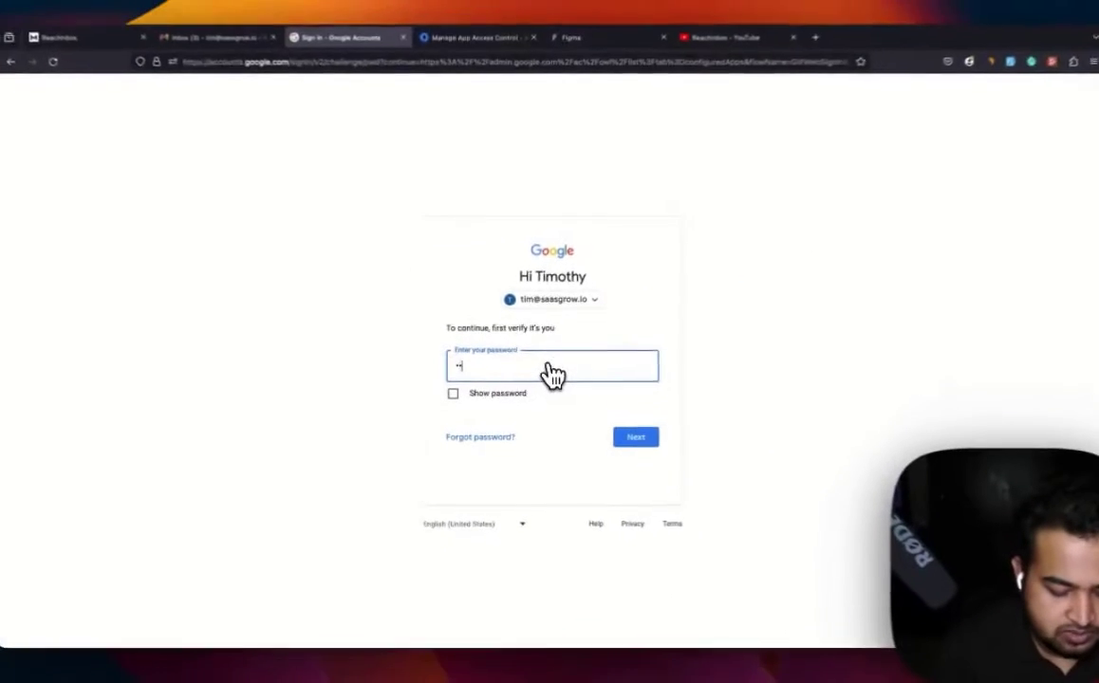
{"action": "type", "text": "password"}
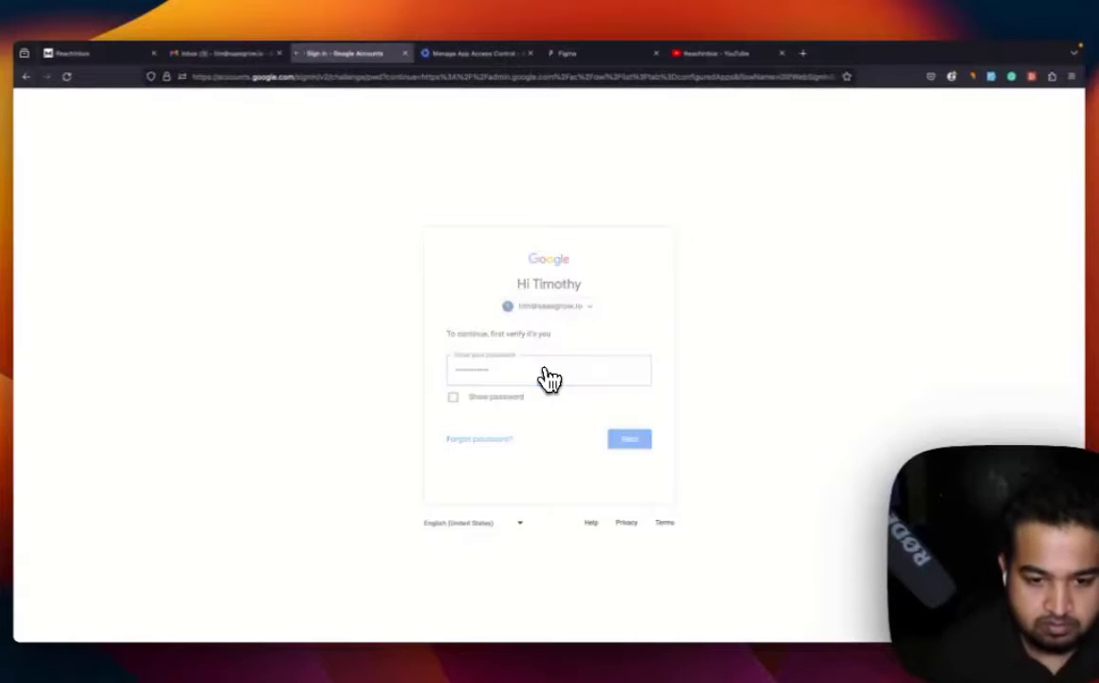
{"action": "left_click", "coordinate": [630, 439]}
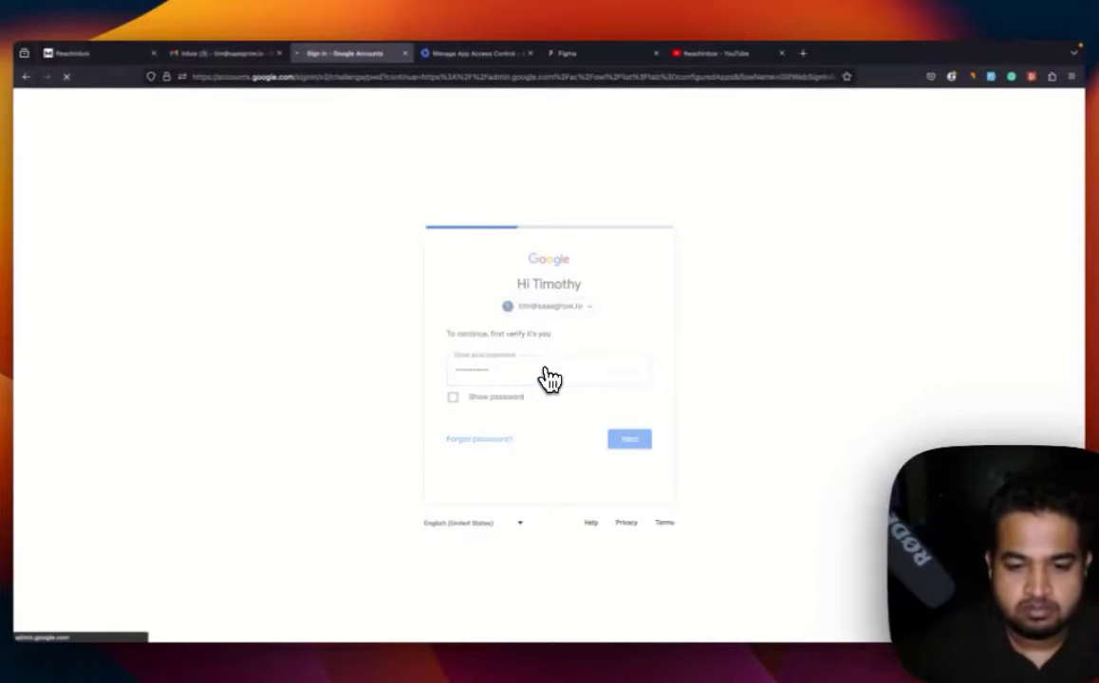
{"action": "left_click", "coordinate": [630, 438]}
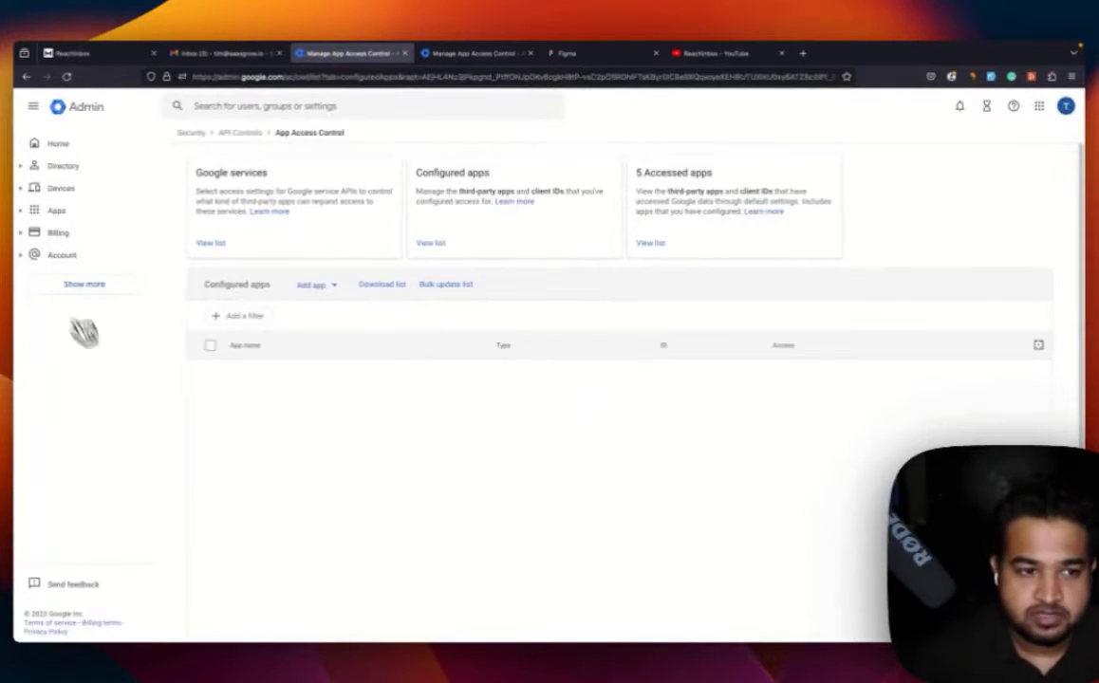
Add a configured app and search for ReachInbox AI by its pasted OAuth client ID.
{"action": "left_click", "coordinate": [1065, 106]}
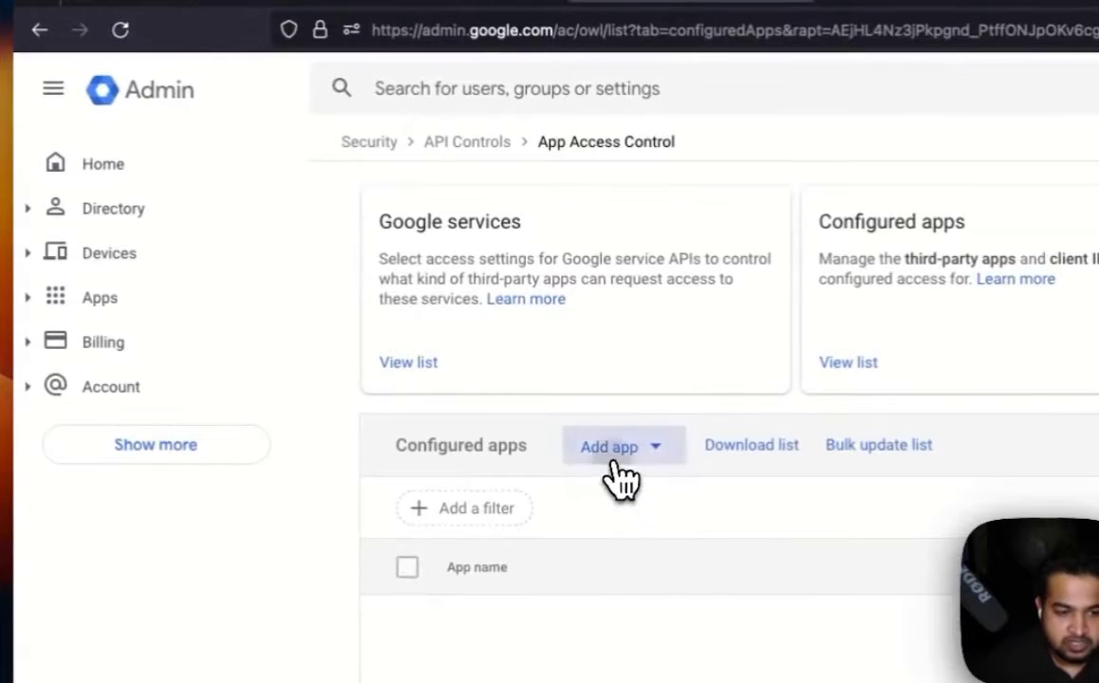
{"action": "left_click", "coordinate": [608, 446]}
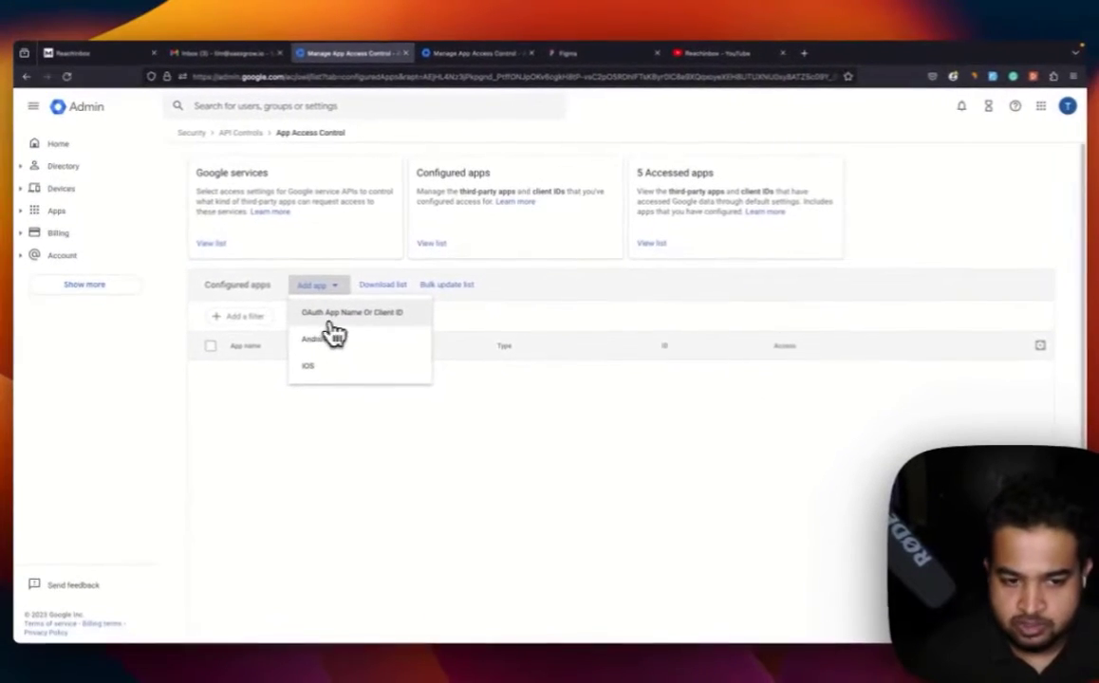
{"action": "left_click", "coordinate": [353, 311]}
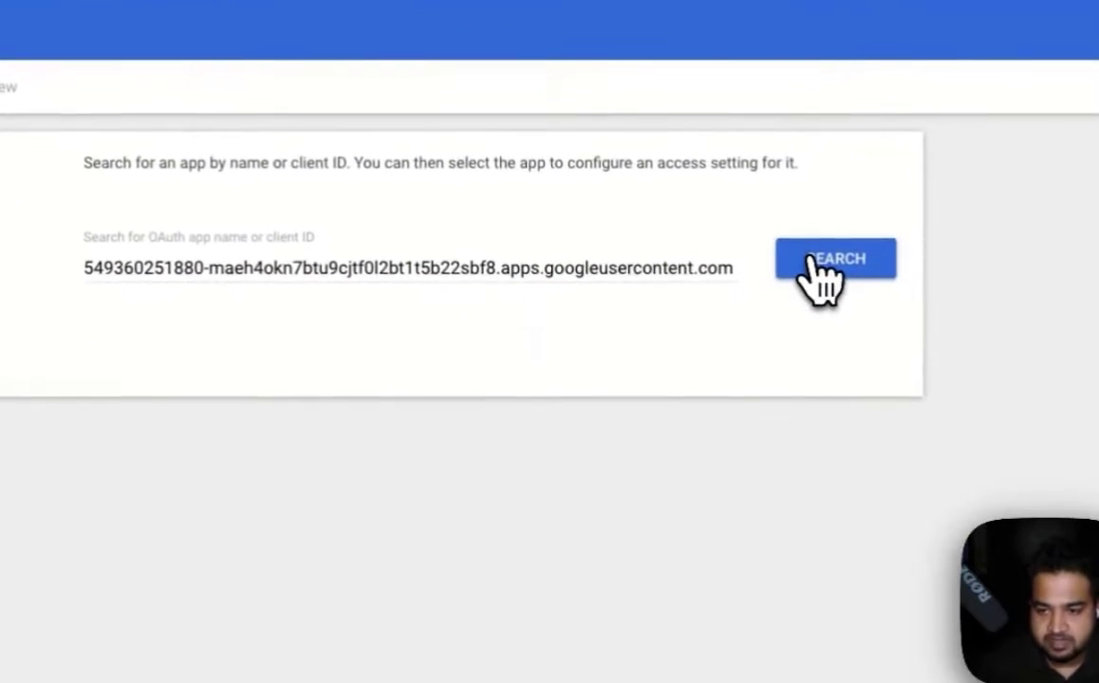
{"action": "left_click", "coordinate": [836, 258]}
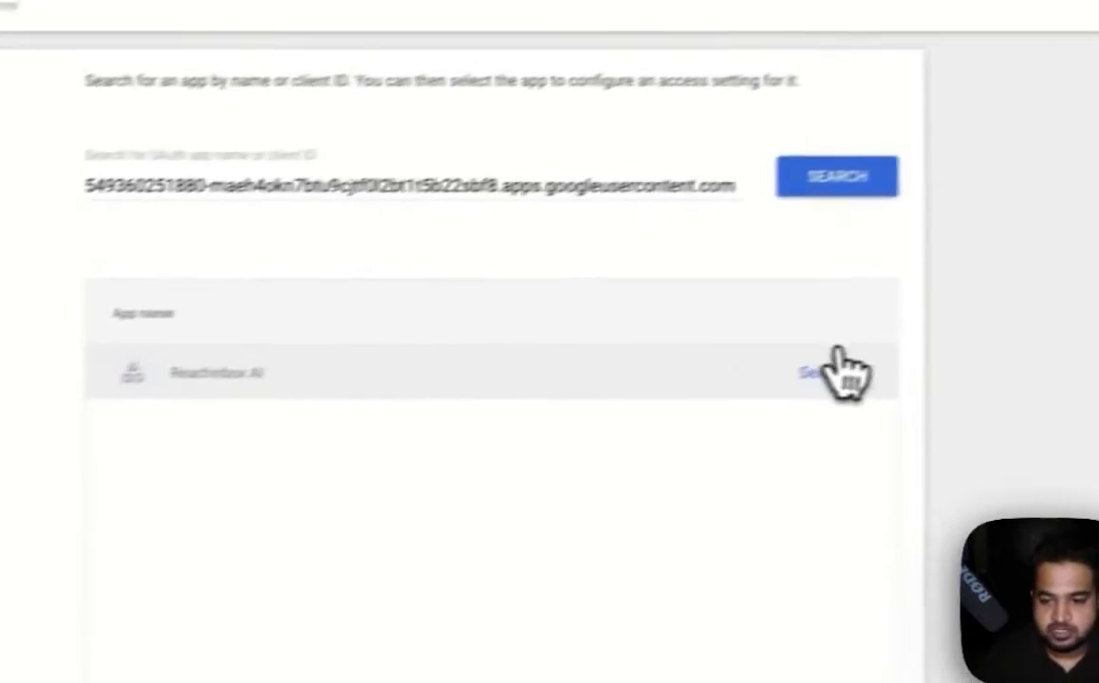
Select ReachInbox AI from the results and check its client ID for configuration.
{"action": "left_click", "coordinate": [818, 372]}
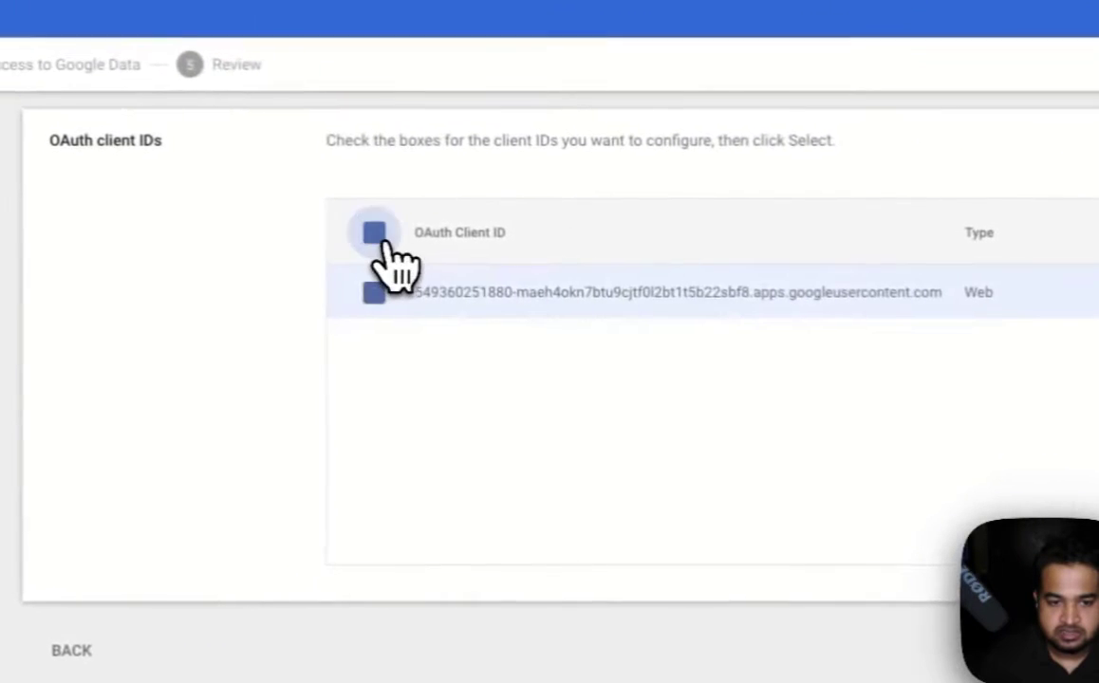
{"action": "left_click", "coordinate": [372, 232]}
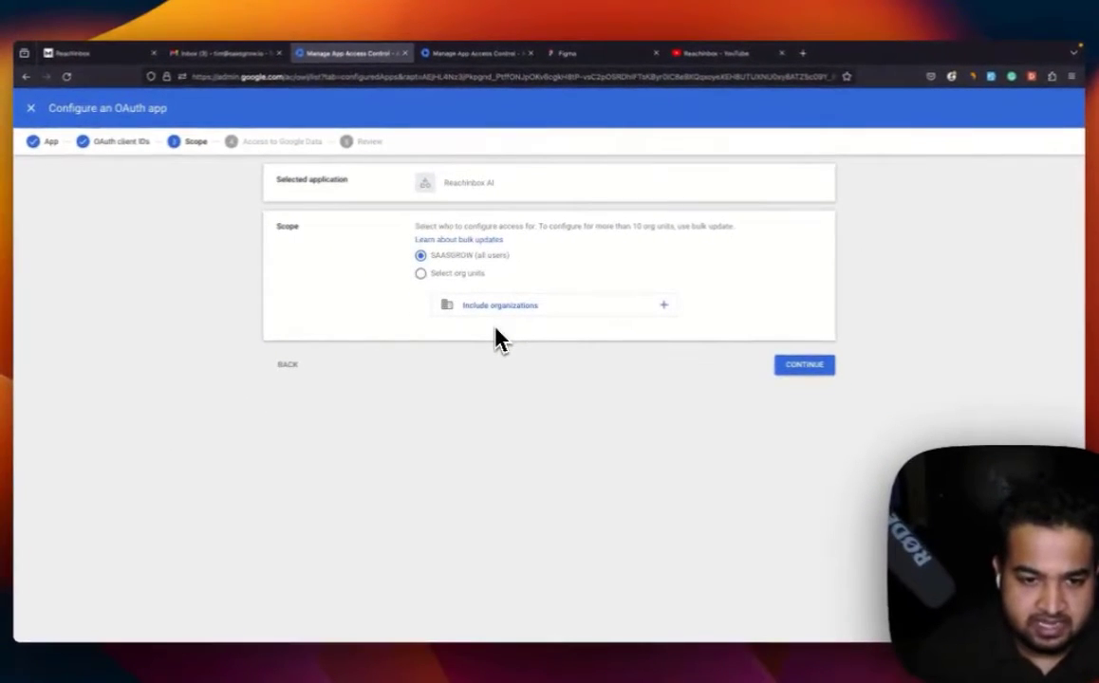
{"action": "mouse_move", "coordinate": [459, 270]}
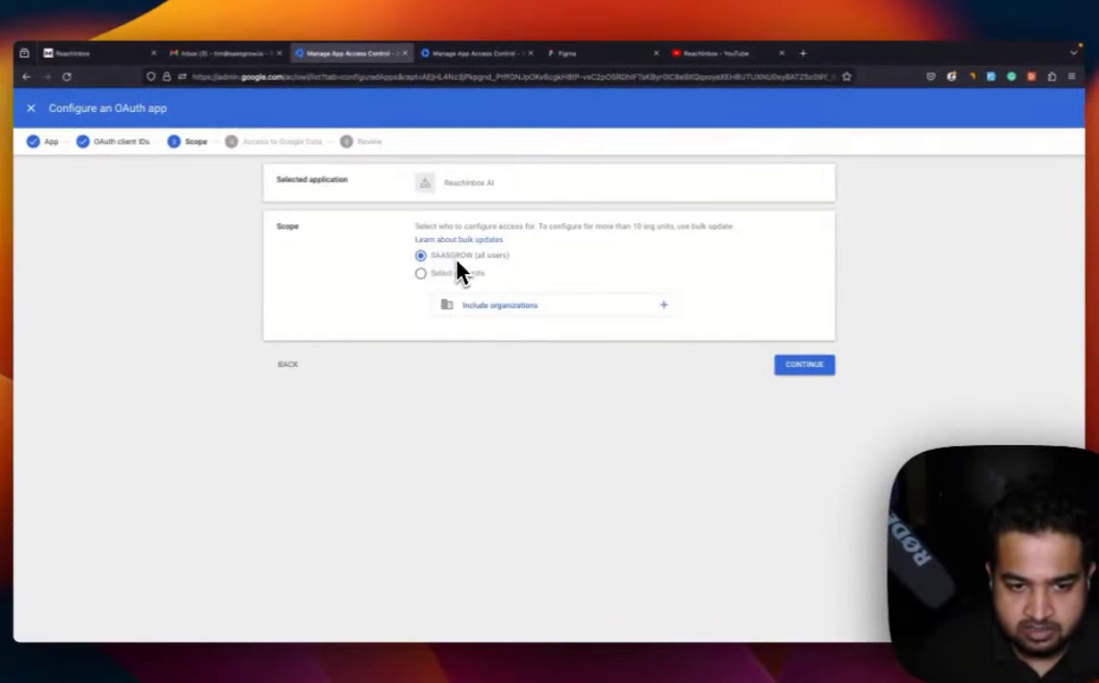
{"action": "mouse_move", "coordinate": [509, 270]}
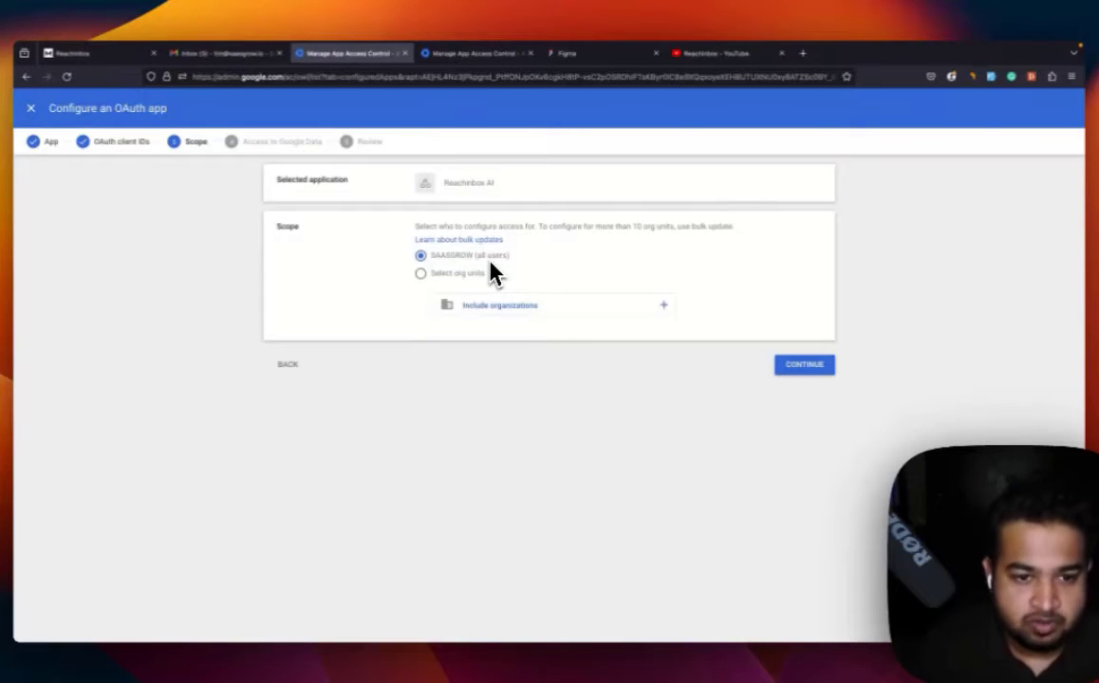
{"action": "mouse_move", "coordinate": [528, 279]}
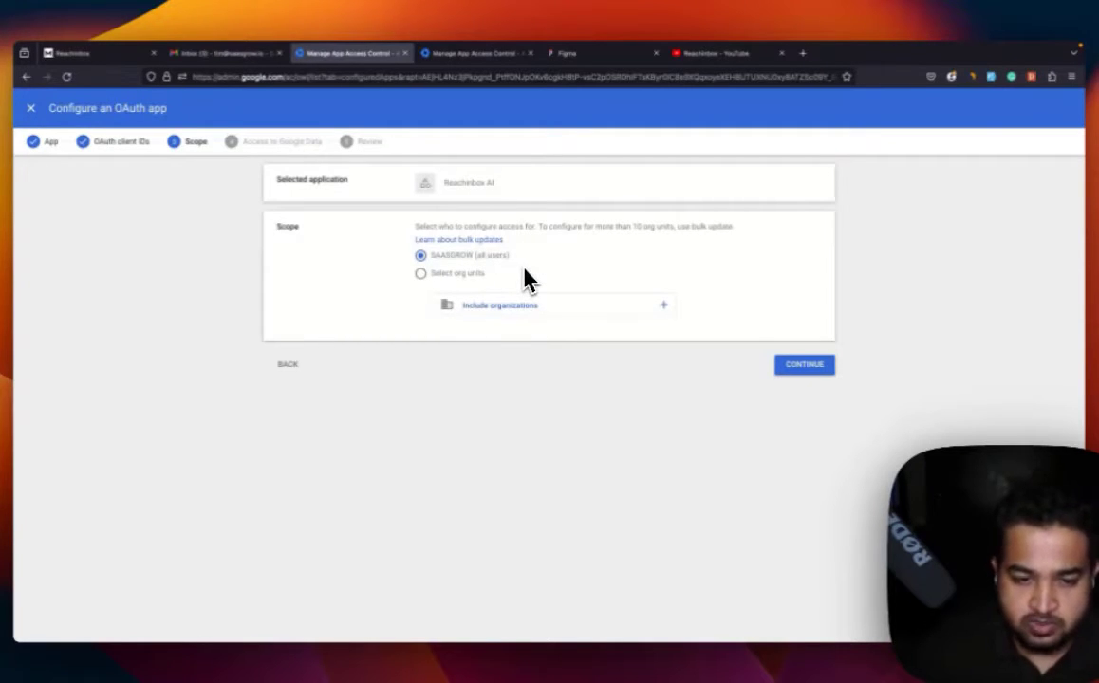
{"action": "mouse_move", "coordinate": [475, 237]}
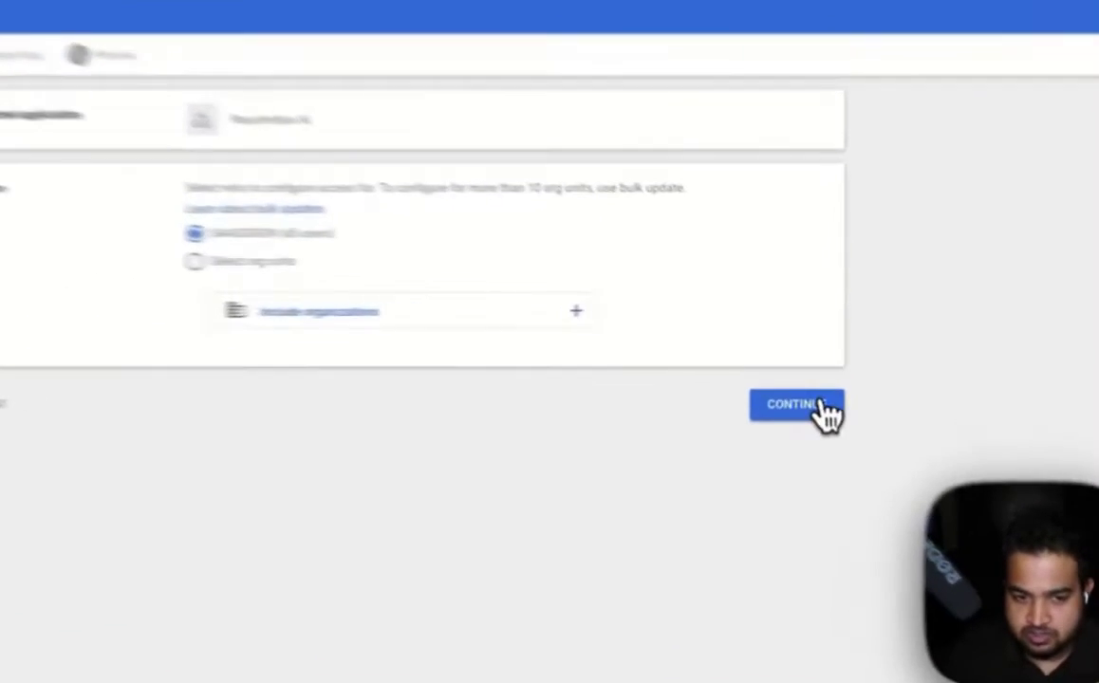
Mark ReachInbox AI as Trusted with all Google data, review the SAASGROW summary and finish.
{"action": "left_click", "coordinate": [795, 405]}
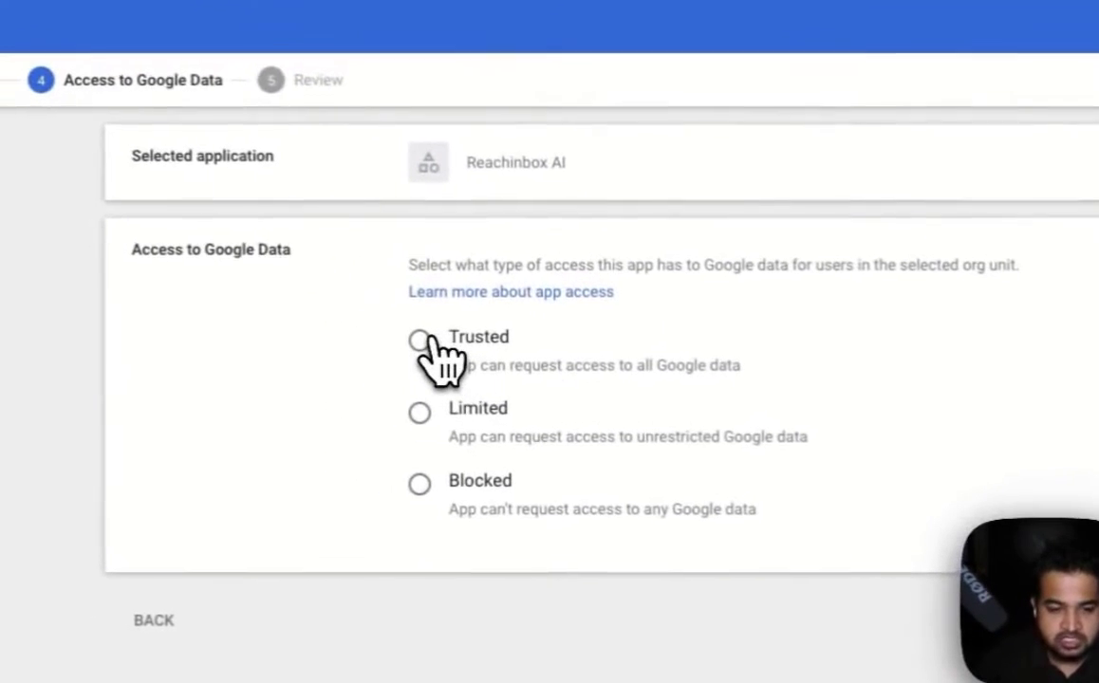
{"action": "left_click", "coordinate": [418, 340]}
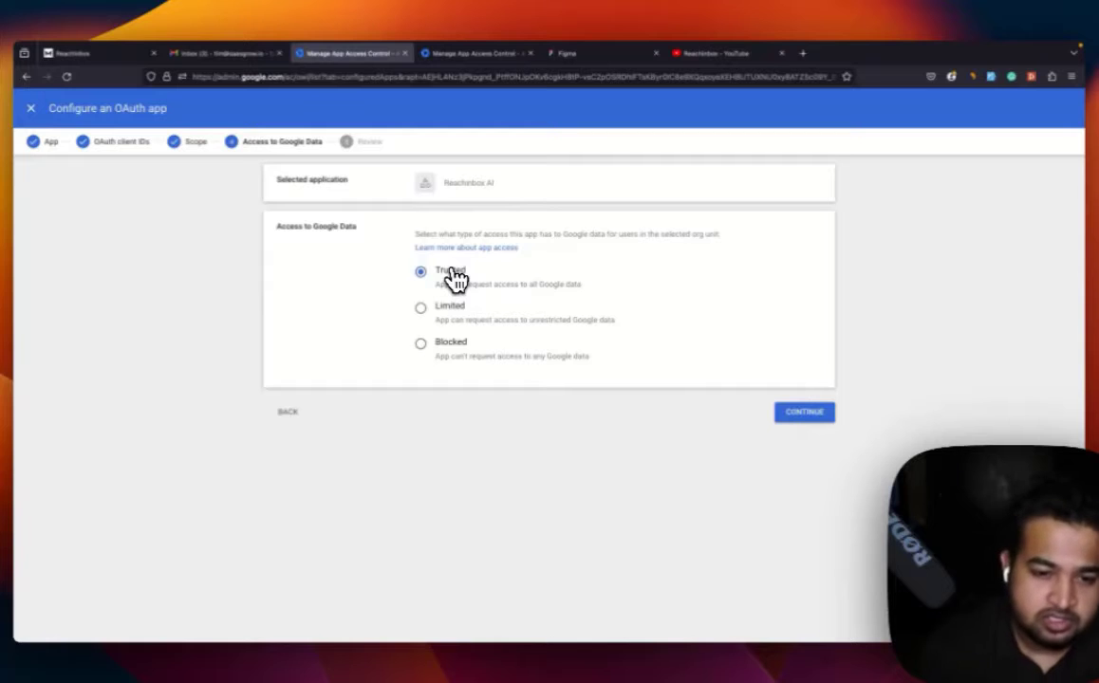
{"action": "mouse_move", "coordinate": [512, 281]}
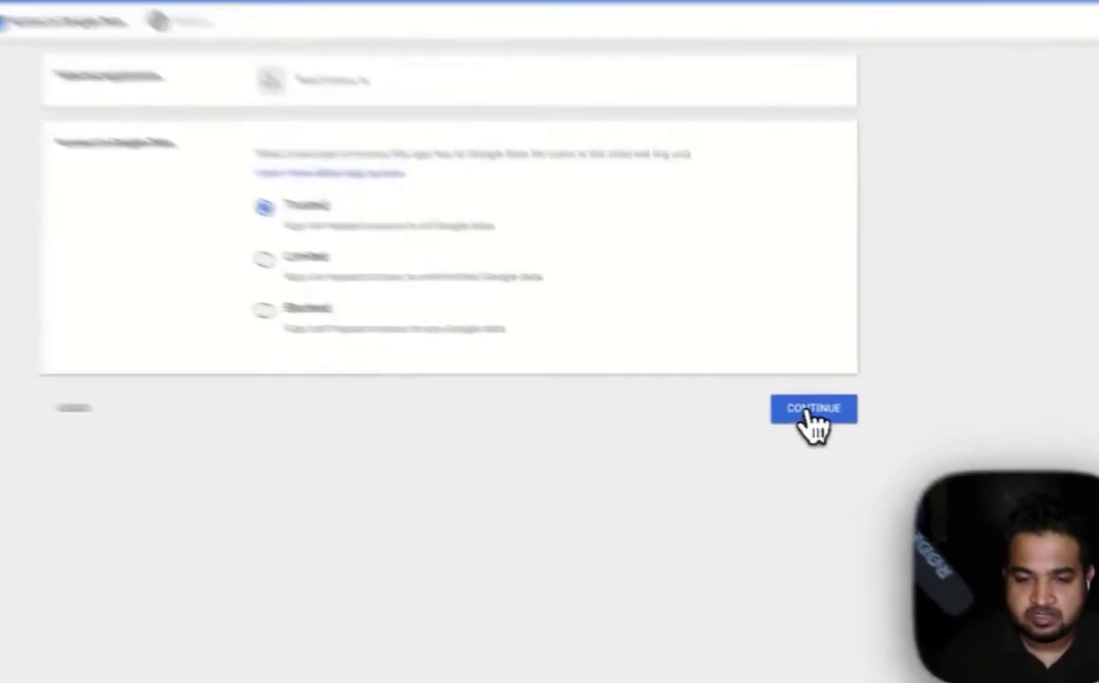
{"action": "left_click", "coordinate": [812, 408]}
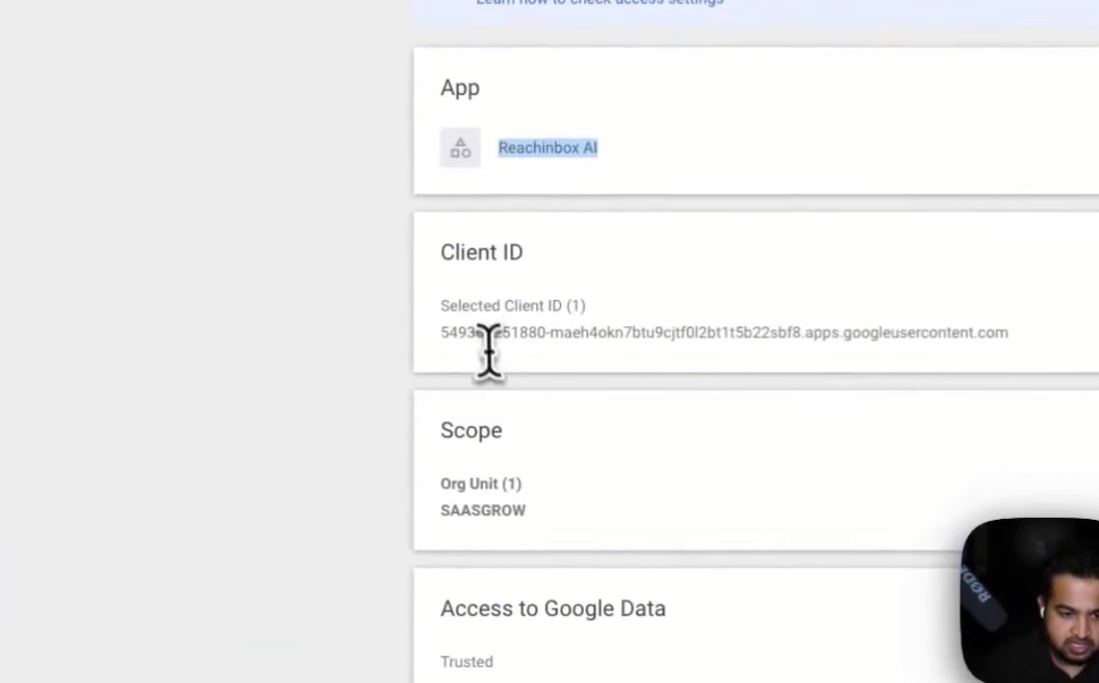
{"action": "double_click", "coordinate": [482, 510]}
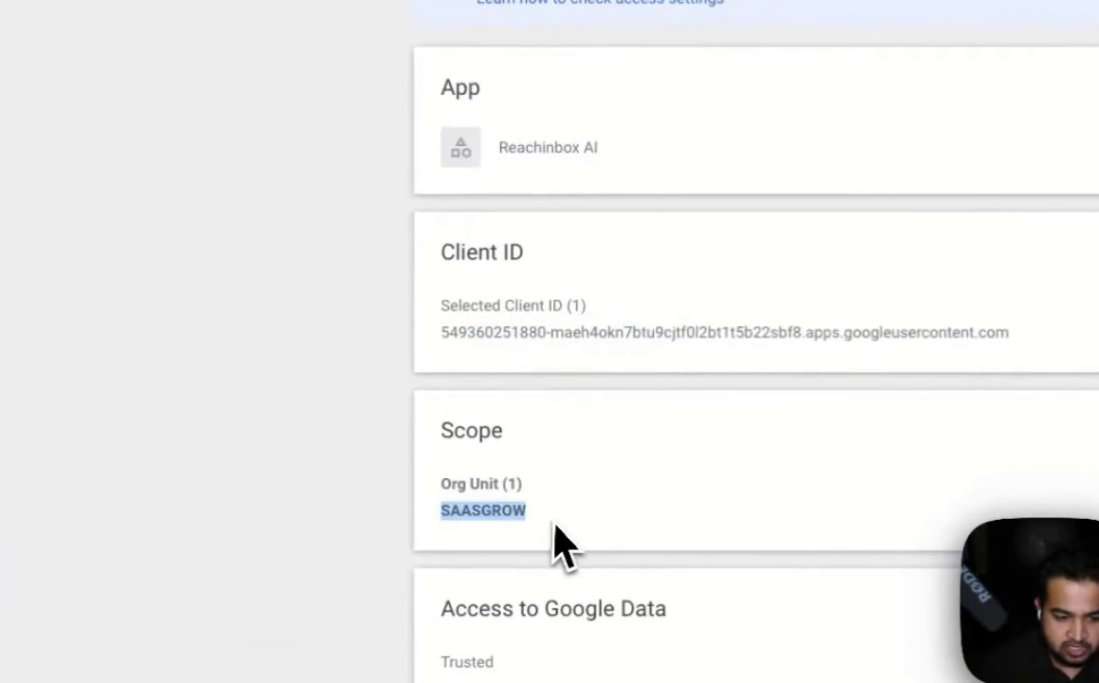
{"action": "scroll", "scroll_direction": "down", "scroll_amount": 3}
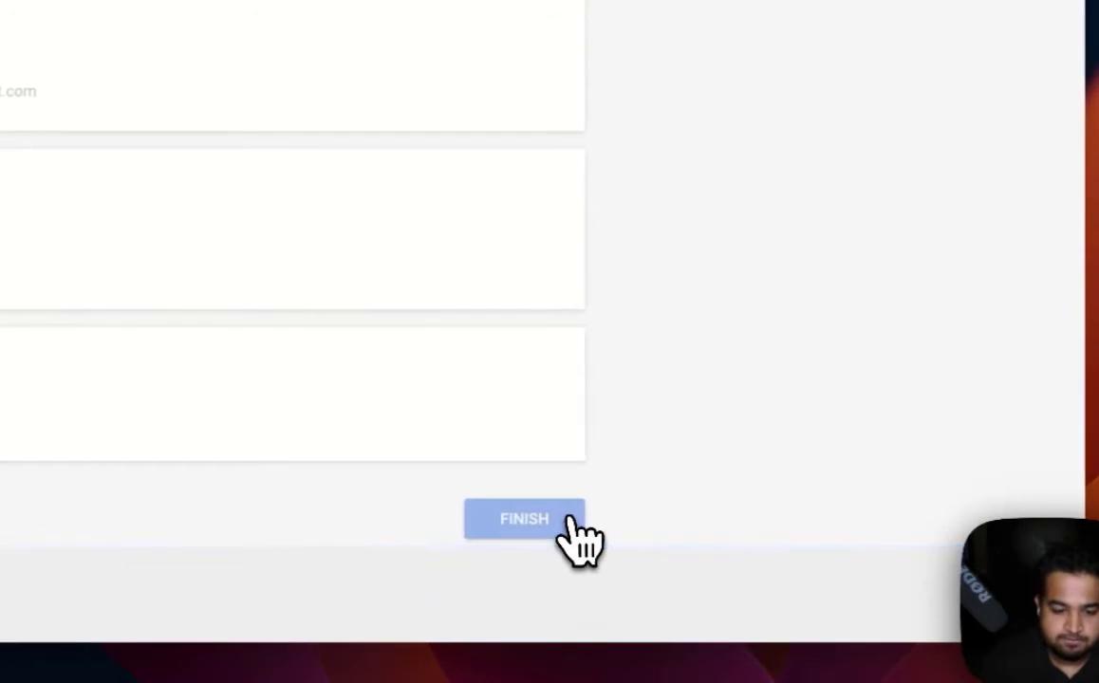
{"action": "left_click", "coordinate": [524, 520]}
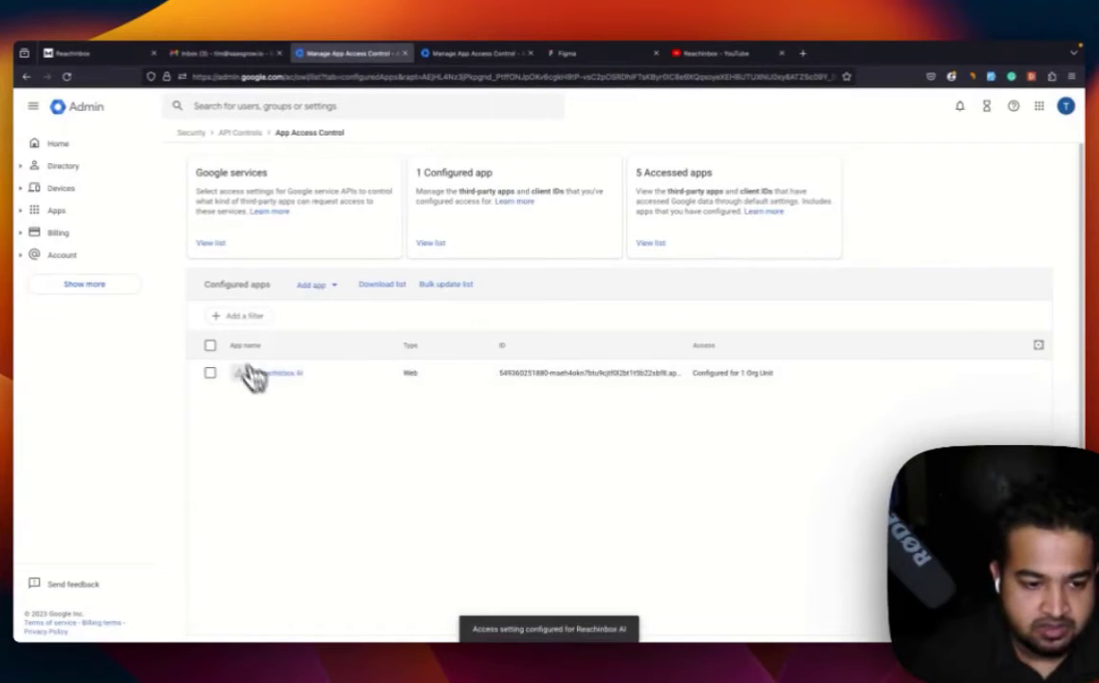
{"action": "mouse_move", "coordinate": [410, 352]}
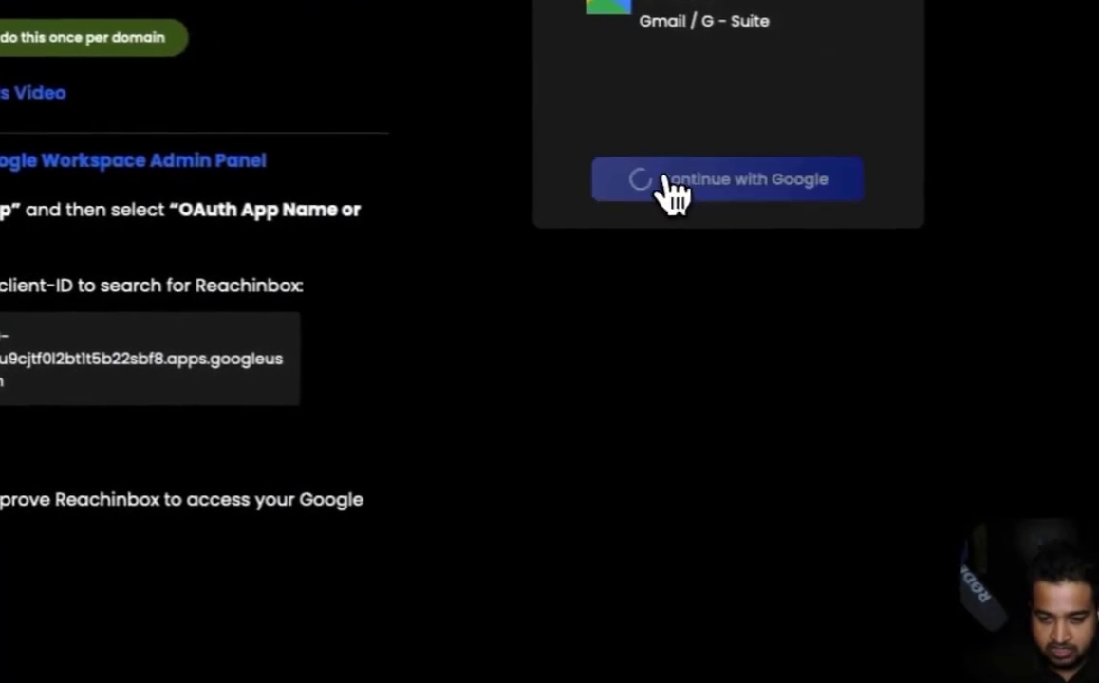
Continue with Google as the saasgrow.io account and allow reachinbox.ai access to its Gmail.
{"action": "left_click", "coordinate": [726, 179]}
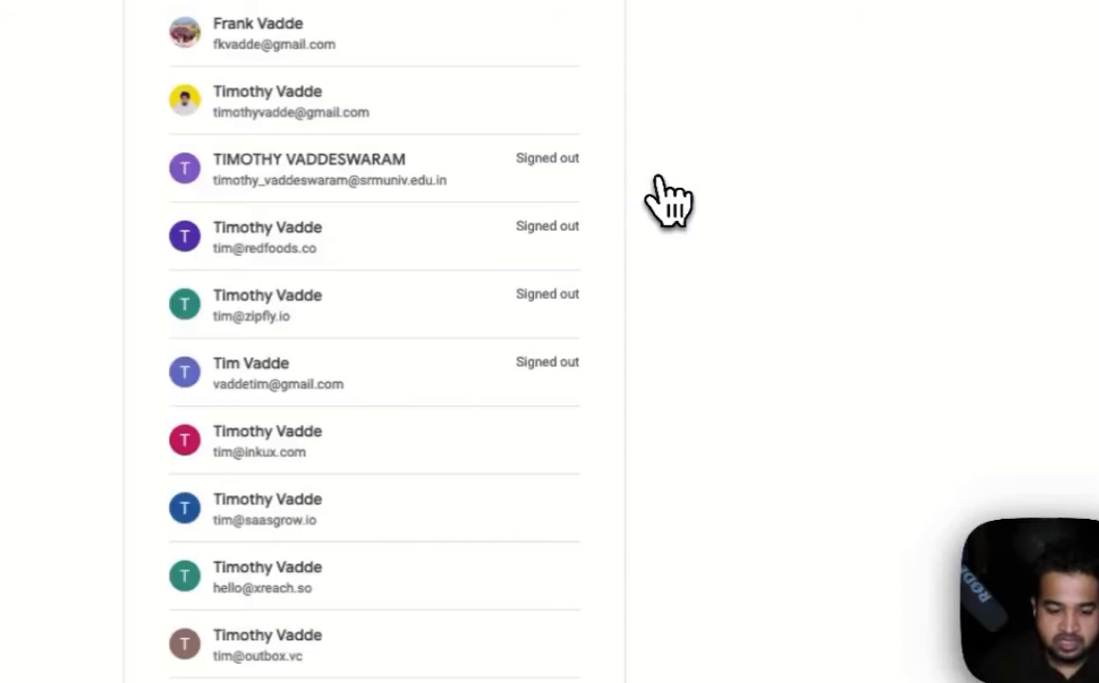
{"action": "mouse_move", "coordinate": [478, 531]}
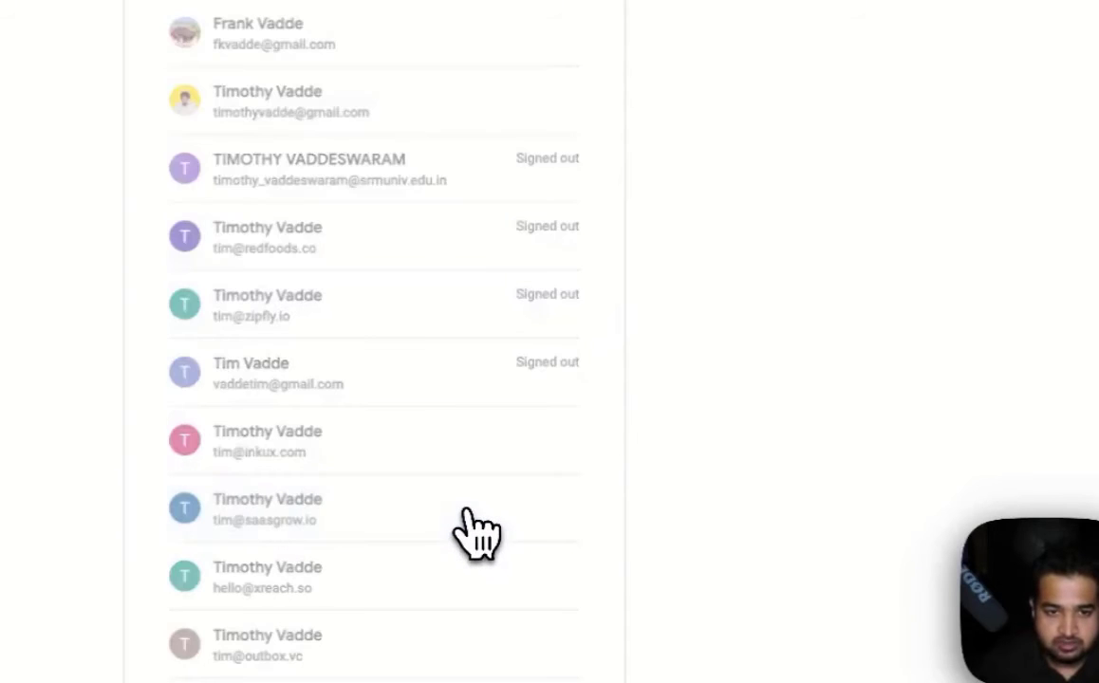
{"action": "left_click", "coordinate": [267, 508]}
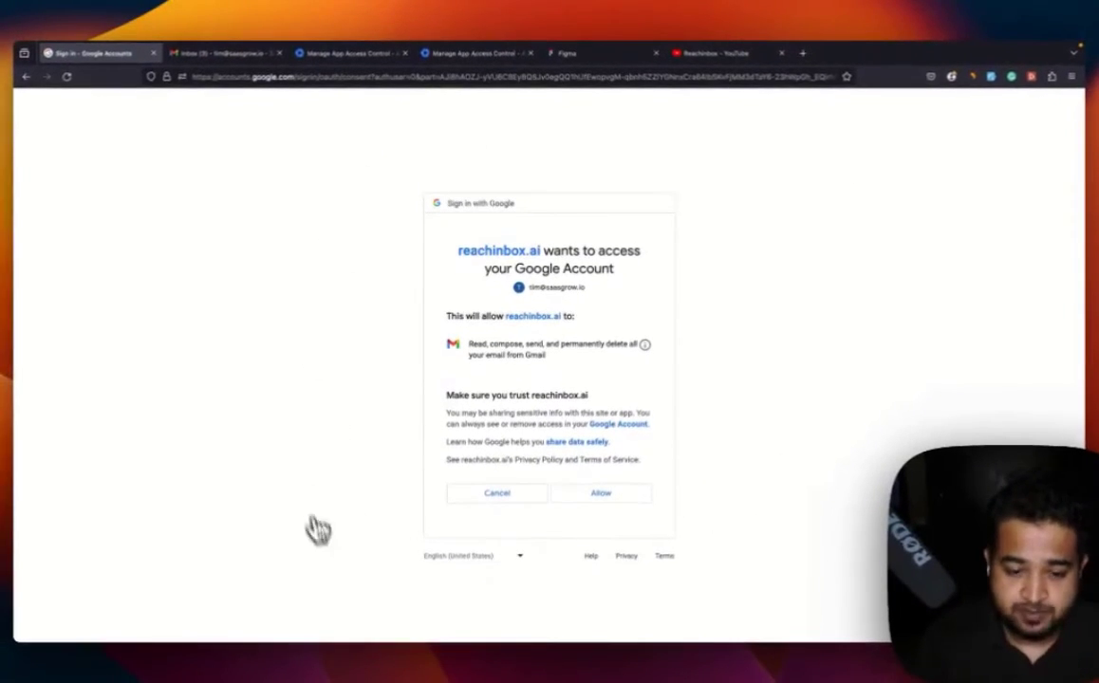
{"action": "mouse_move", "coordinate": [498, 304]}
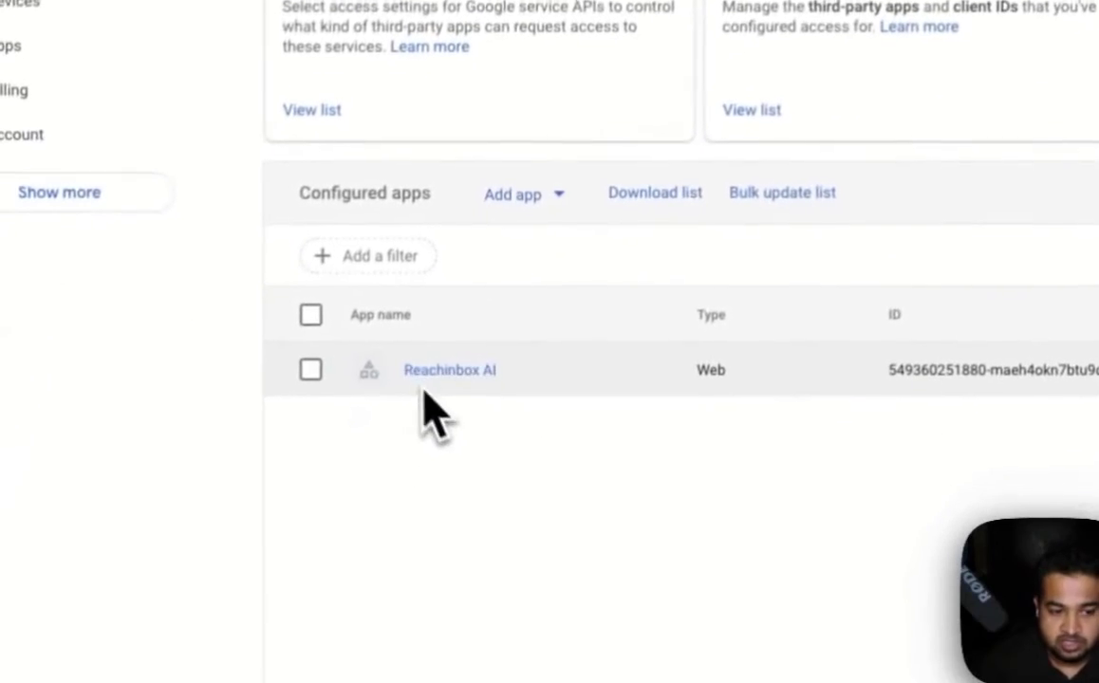
{"action": "scroll", "scroll_direction": "up", "scroll_amount": 3}
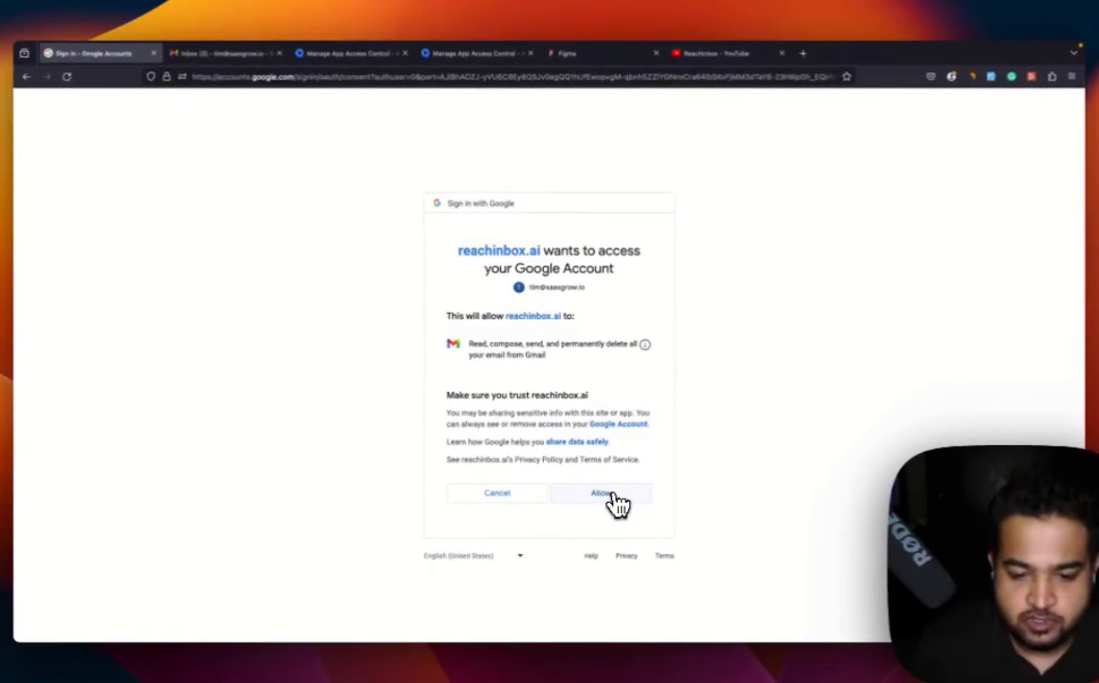
{"action": "left_click", "coordinate": [601, 493]}
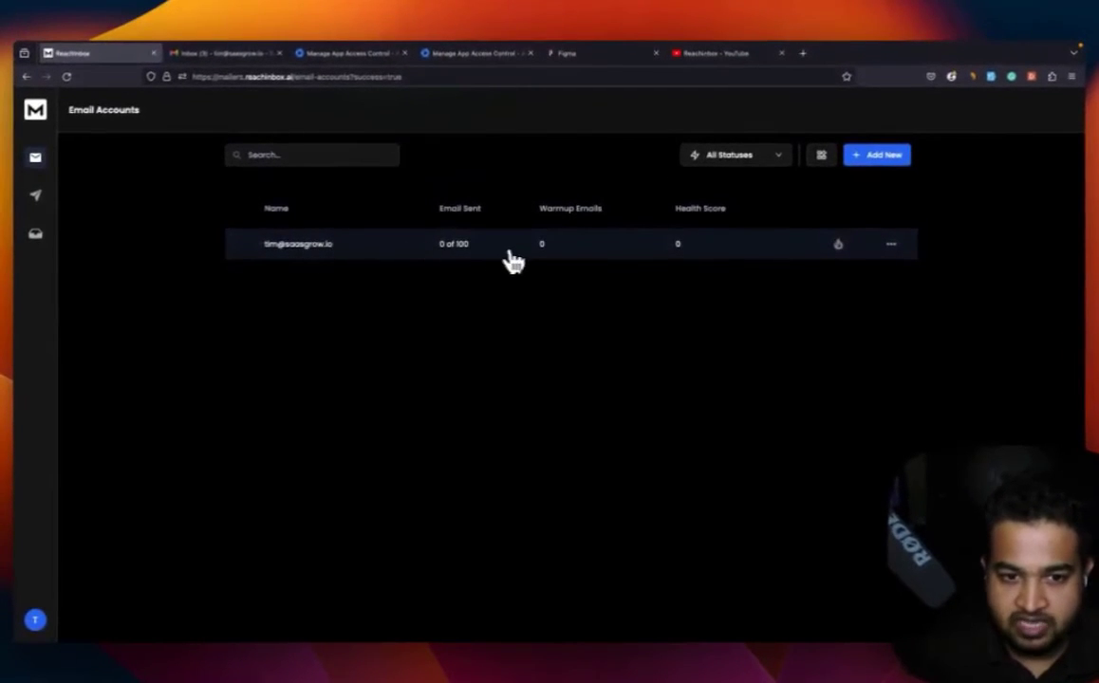
{"action": "mouse_move", "coordinate": [818, 264]}
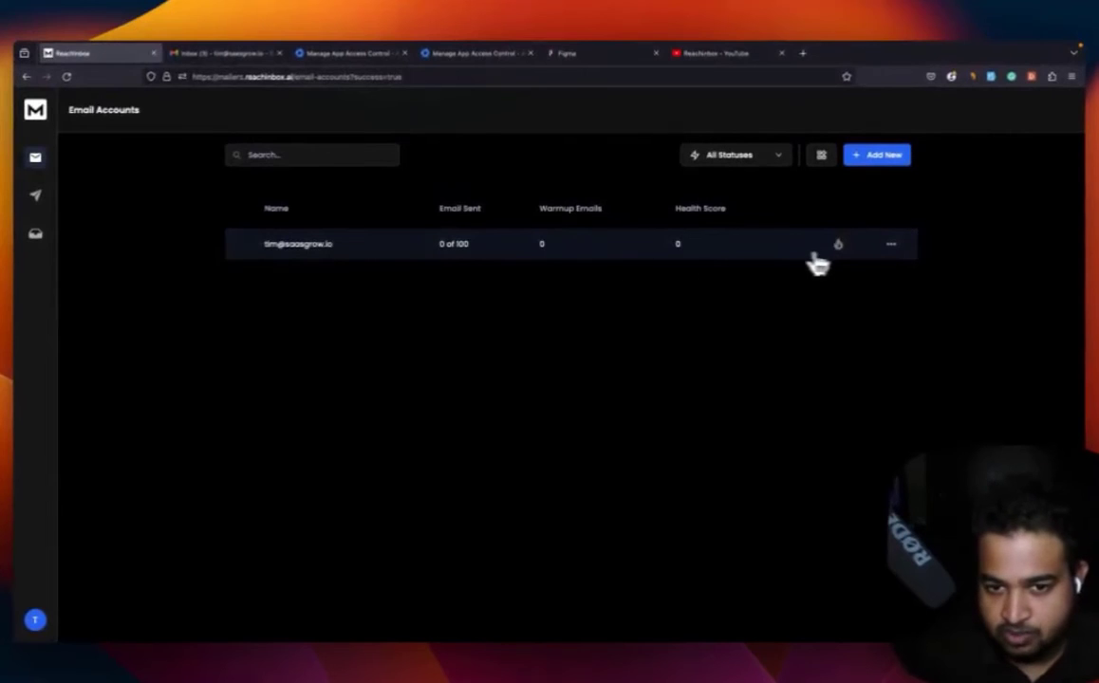
{"action": "mouse_move", "coordinate": [570, 255]}
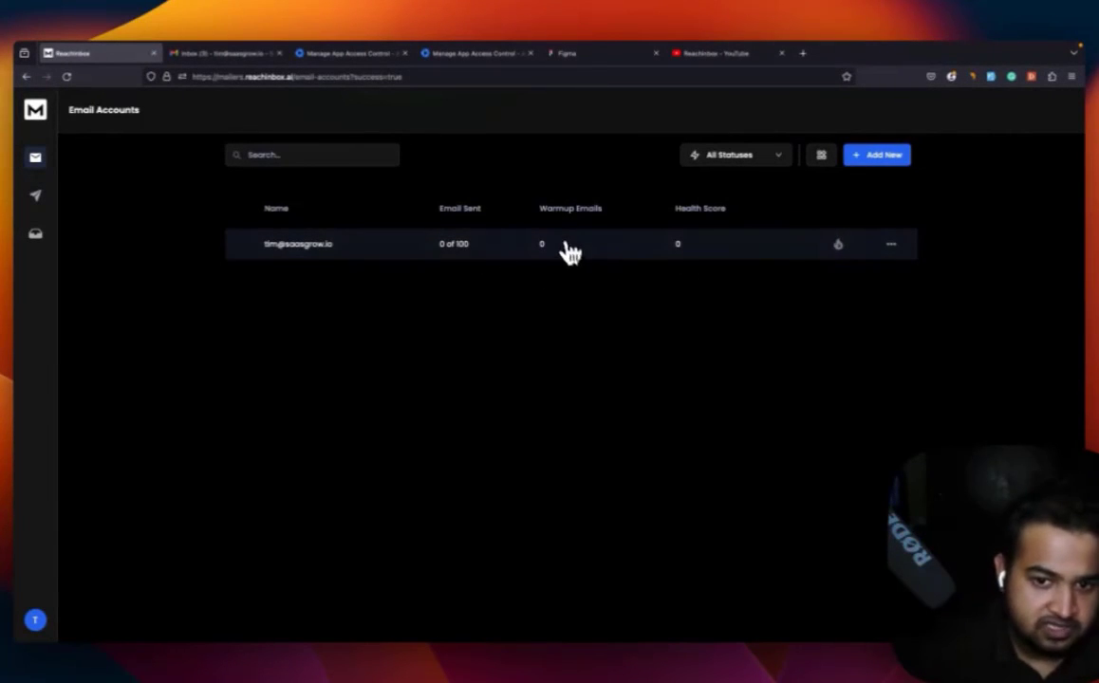
{"action": "mouse_move", "coordinate": [845, 249]}
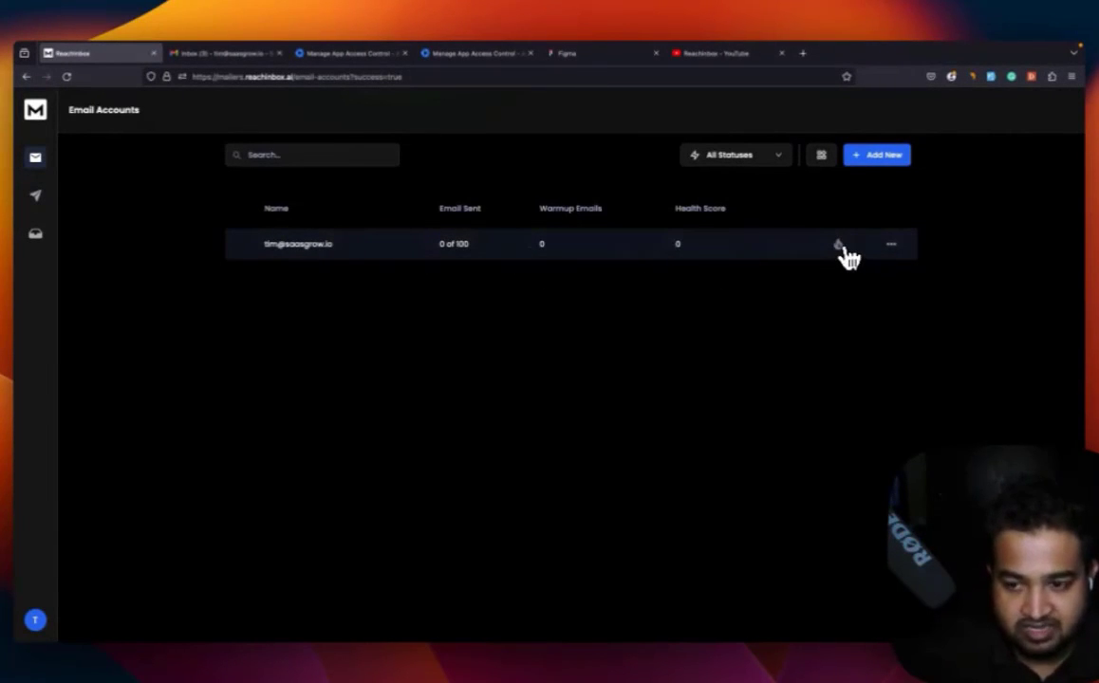
Enable warmup on the saasgrow.io account row to bring up the Warming Up confirmation.
{"action": "left_click", "coordinate": [296, 243]}
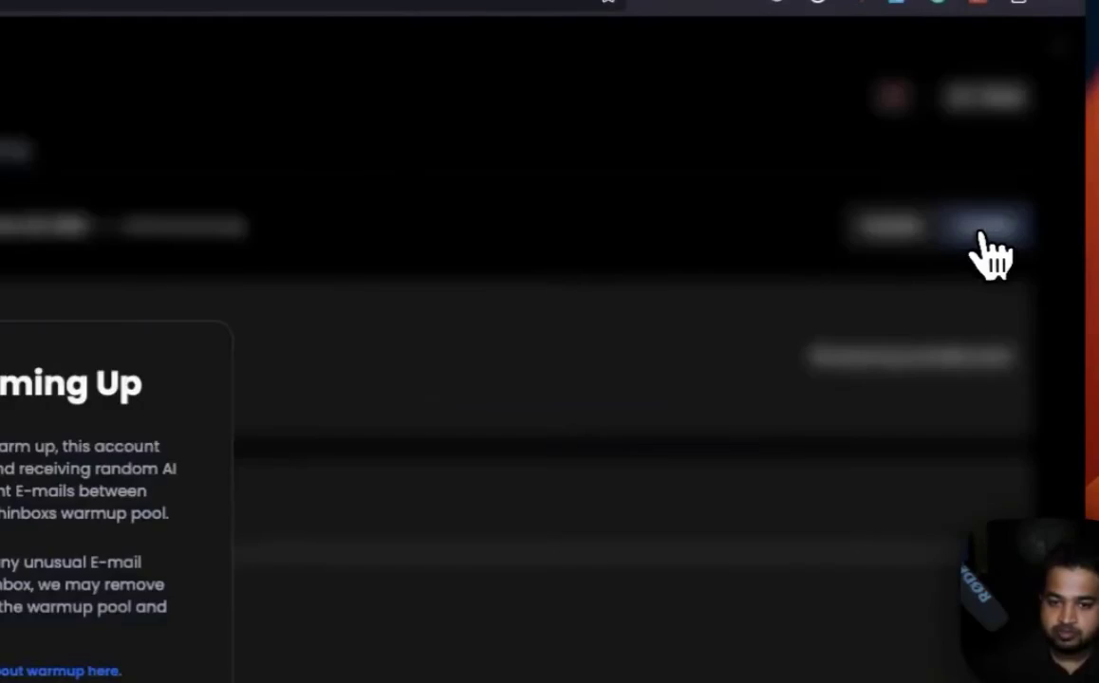
{"action": "left_click", "coordinate": [984, 228]}
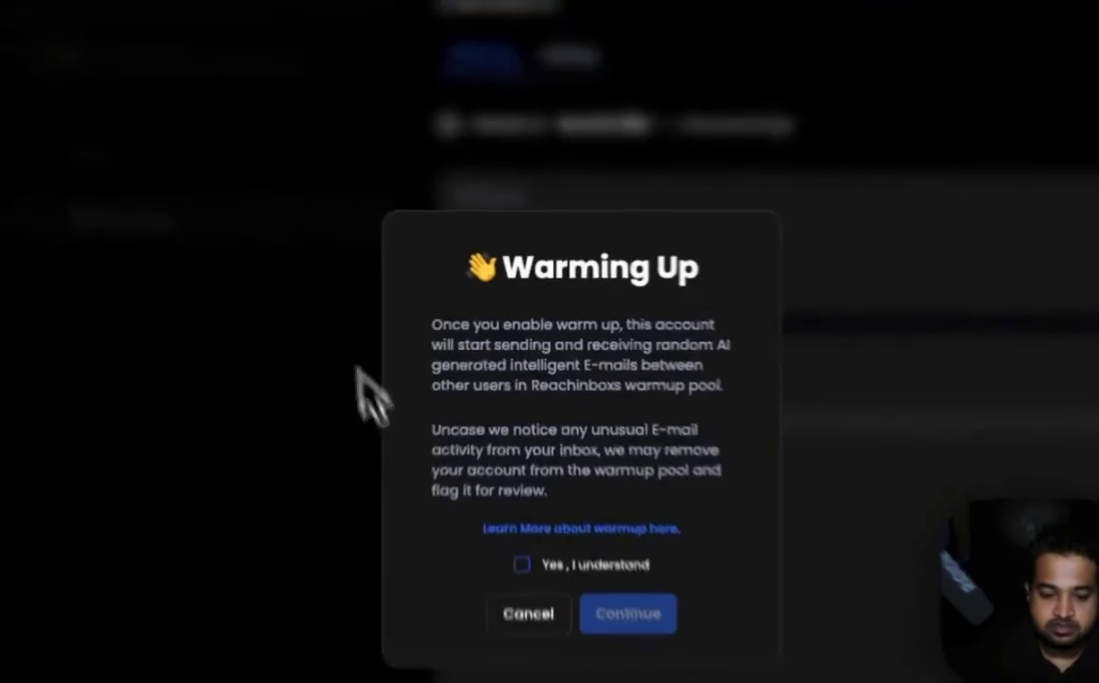